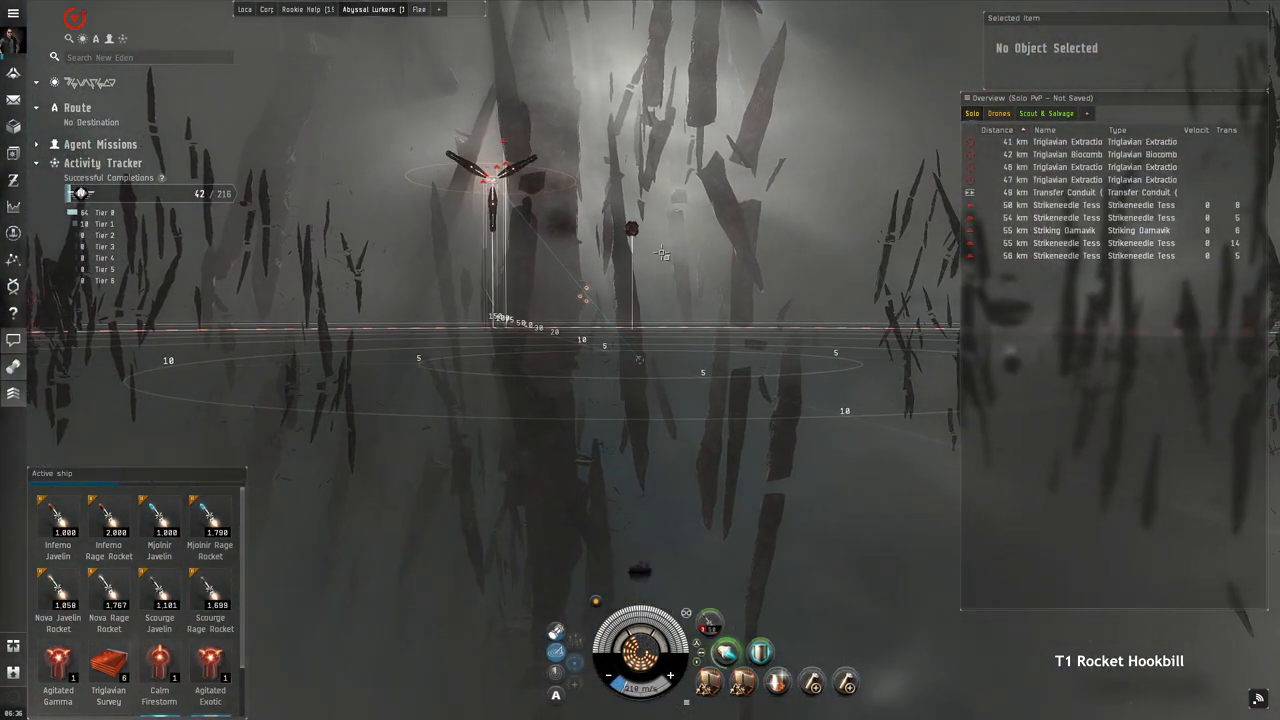
Order the Hookbill to orbit the Triglavian cache at 5,000 m from its context menu.
right_click(660, 252)
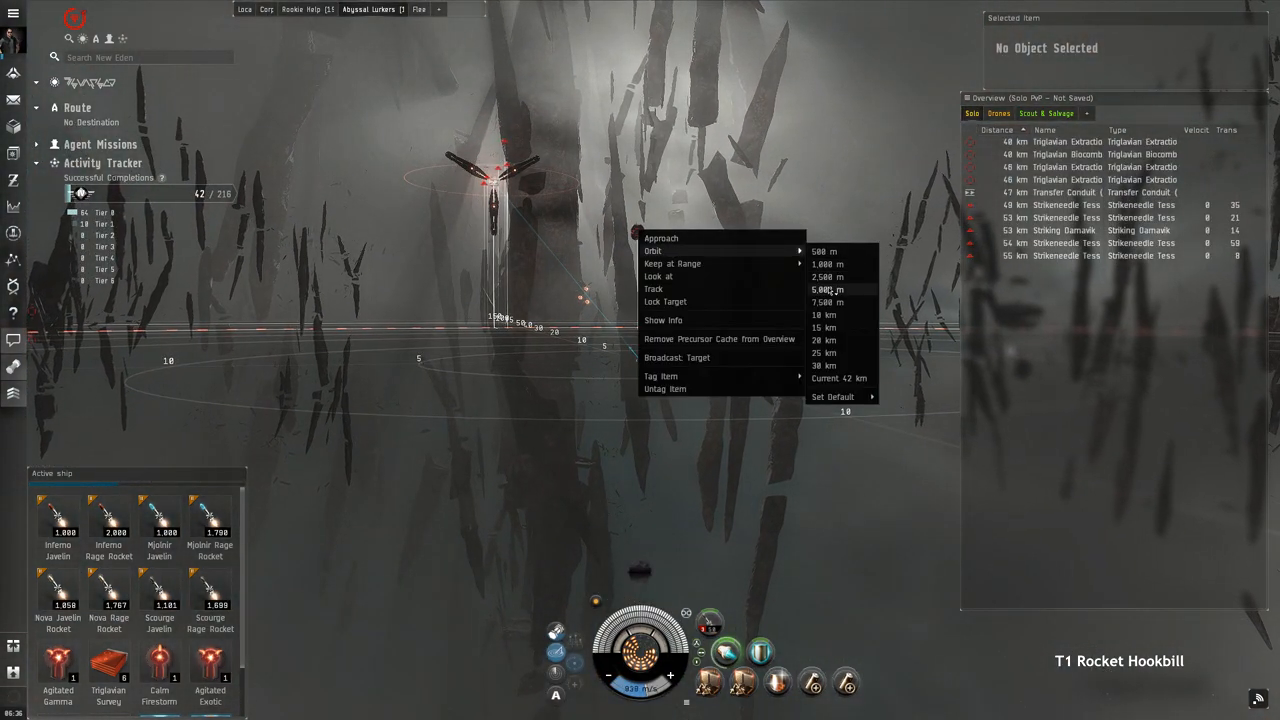
click(828, 288)
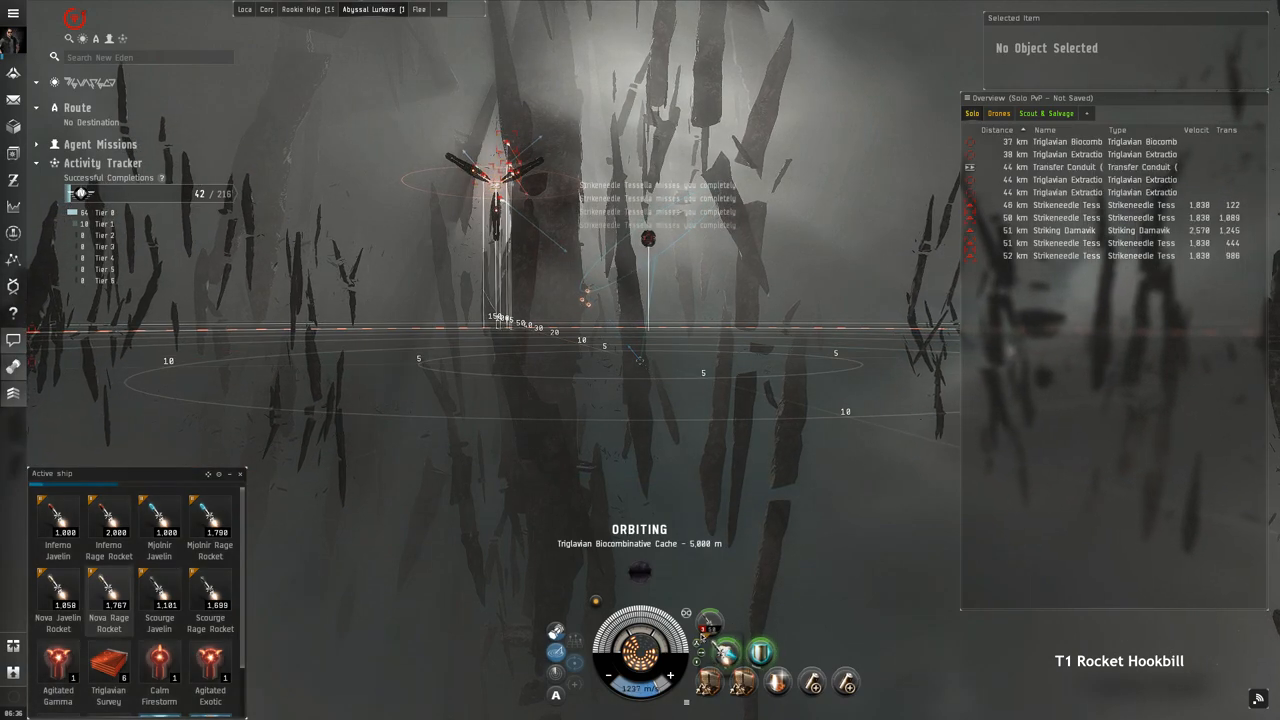
click(1064, 222)
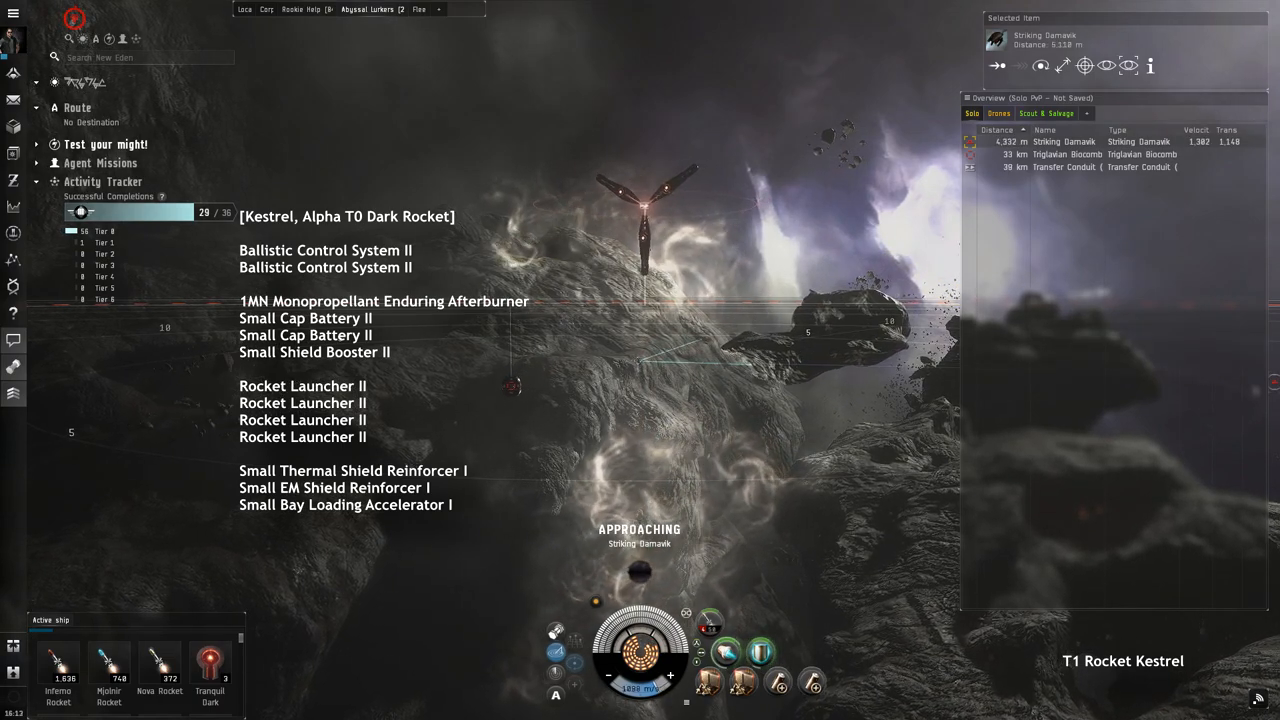
Issue a command against the nearest Striking frigate from its Overview context menu.
right_click(1064, 140)
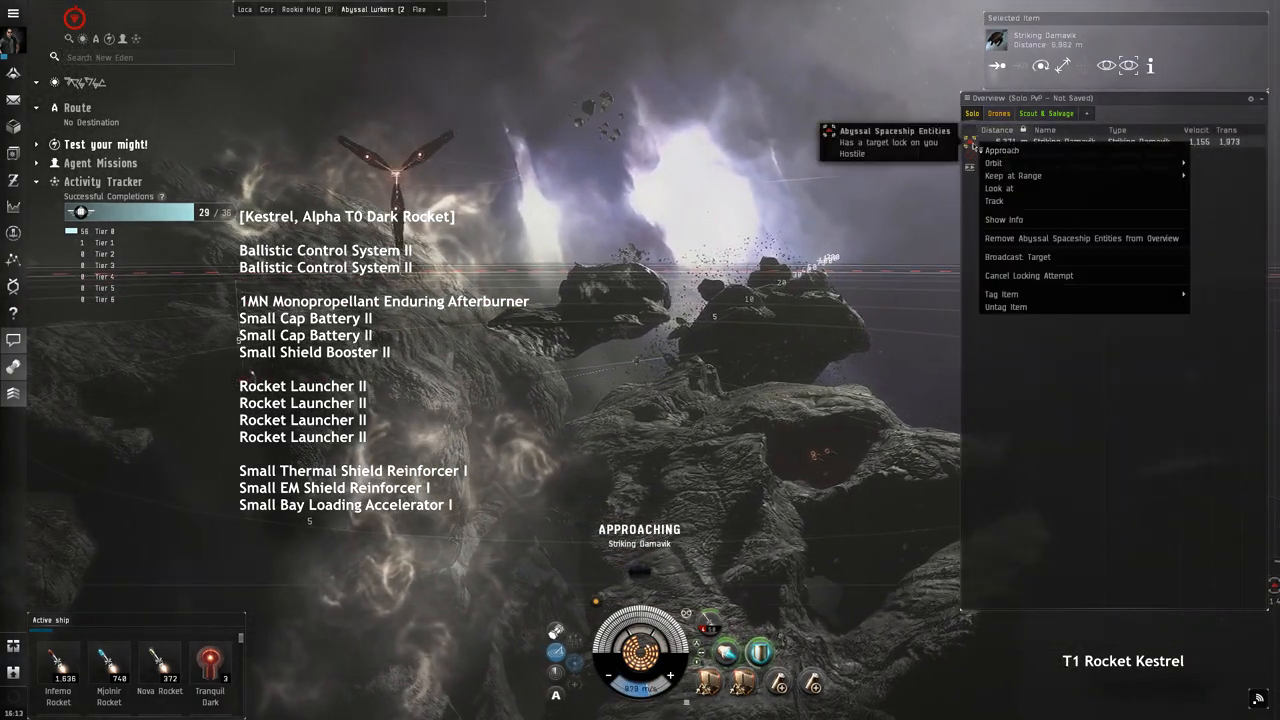
click(992, 162)
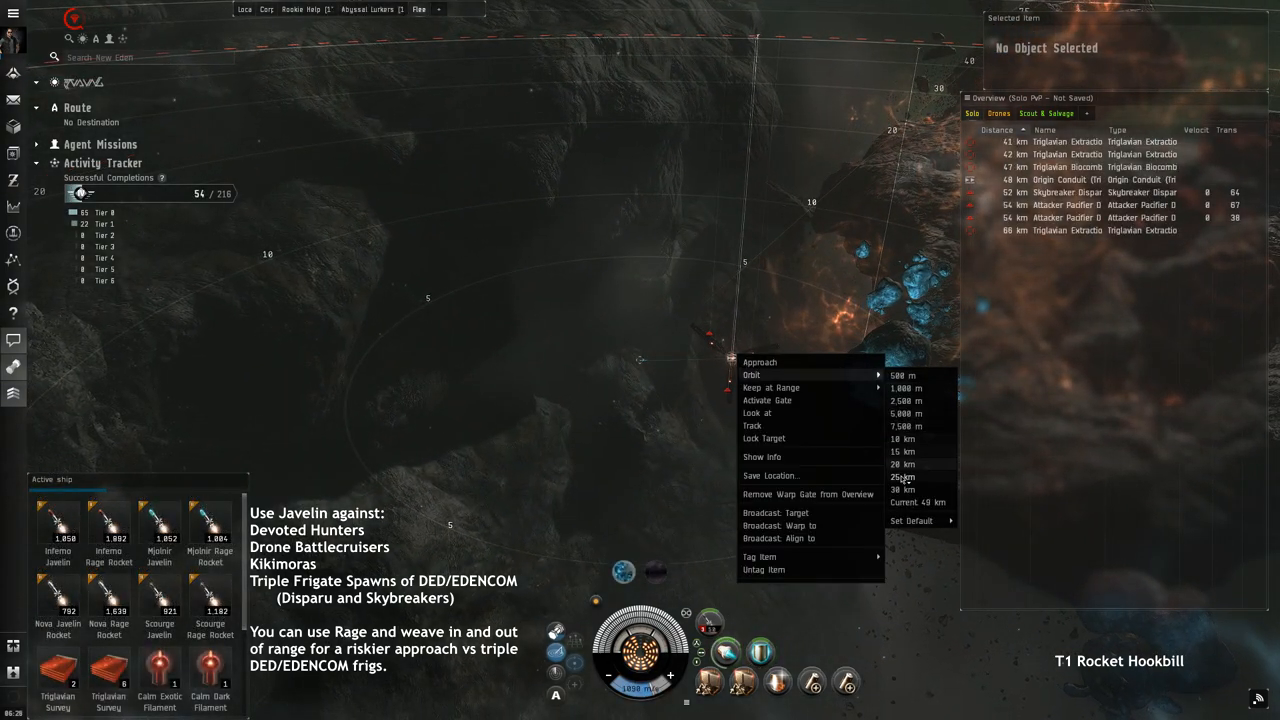
Choose 30 km as the orbit distance around the Triglavian Origin Conduit.
click(904, 490)
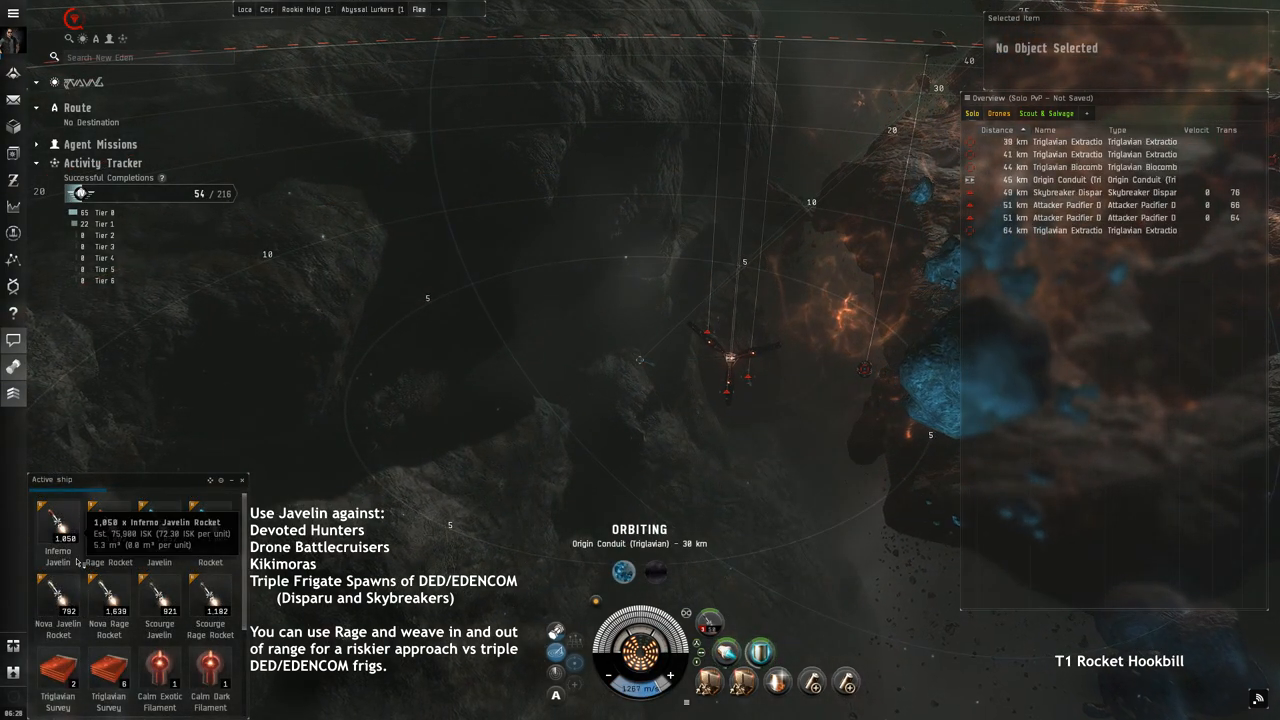